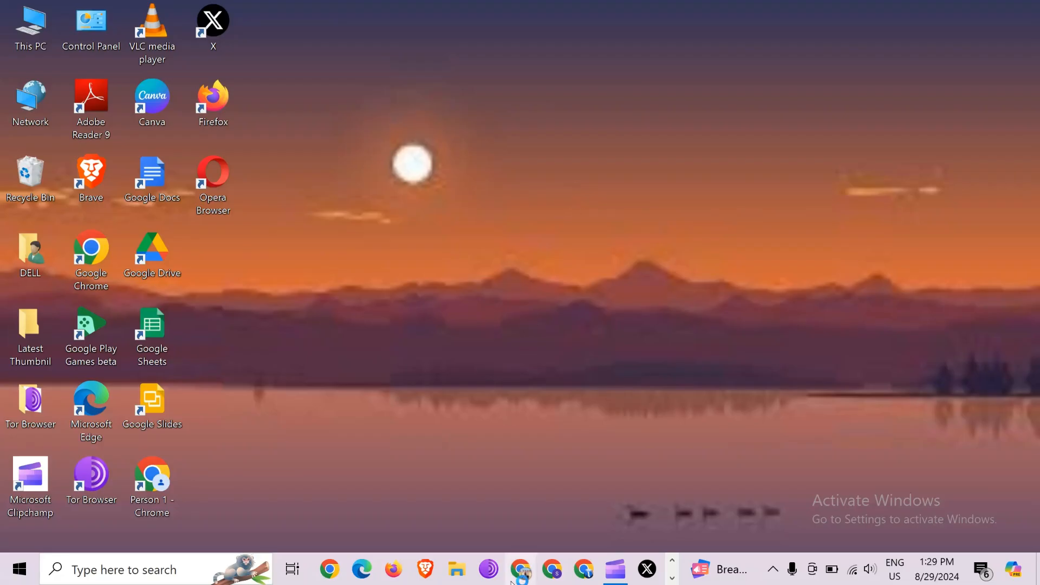
# Step: Search Google for 'spotify web login' in Chrome and open the Official Spotify Website result
pyautogui.click(521, 569)
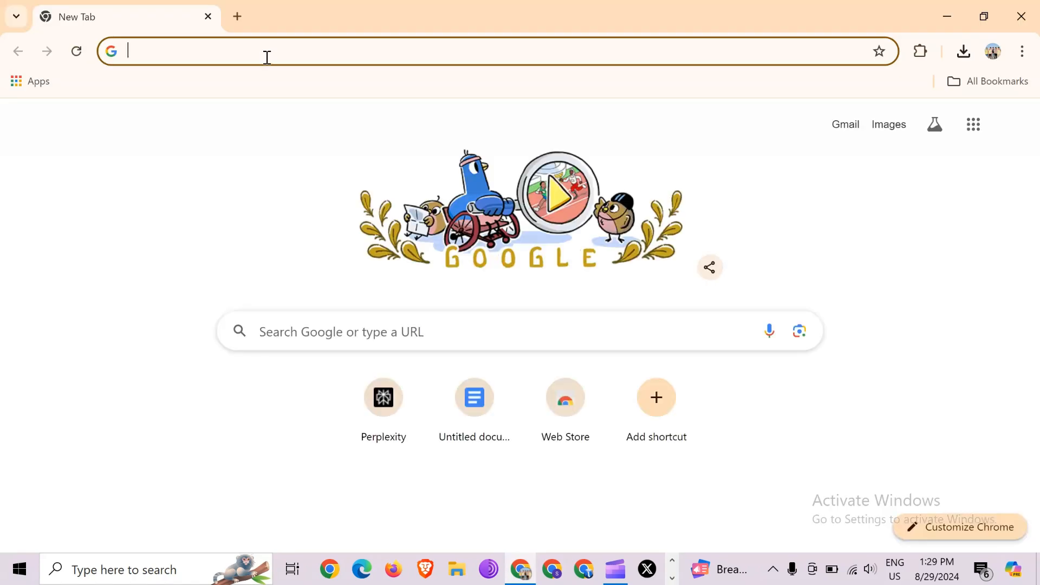
pyautogui.write('so')
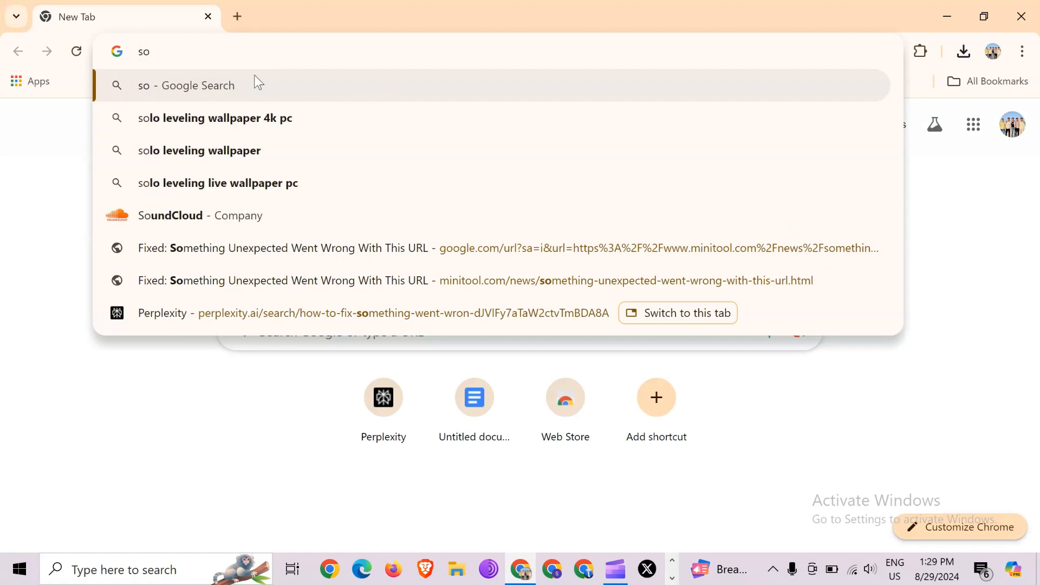
pyautogui.press('Backspace')
pyautogui.write('p')
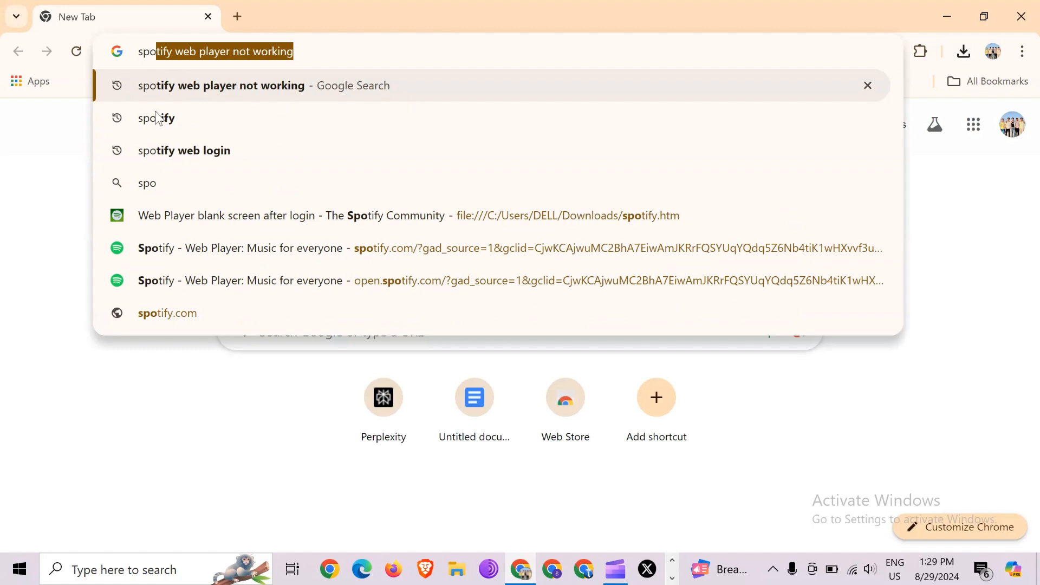
pyautogui.click(185, 149)
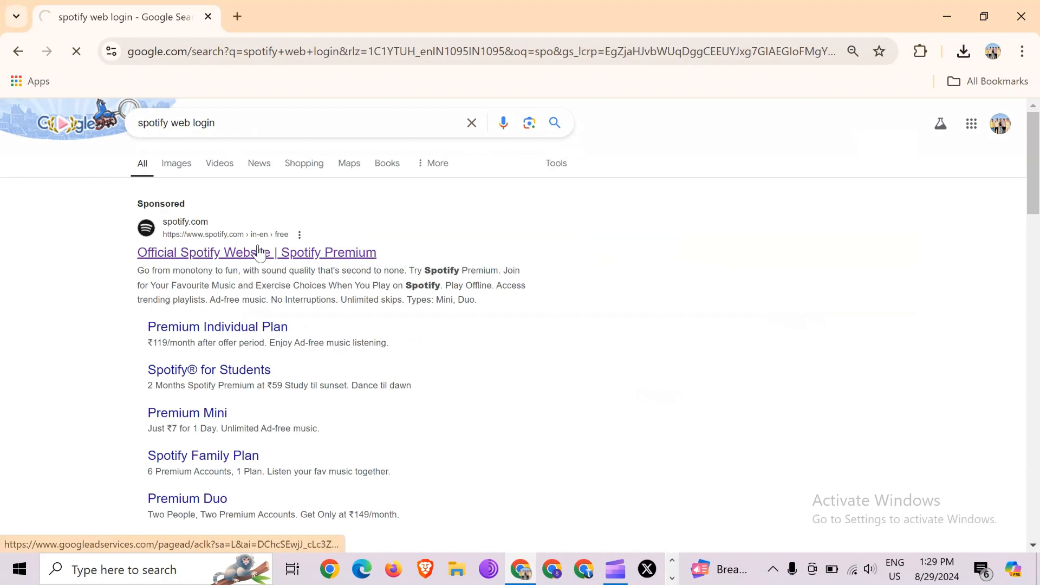
pyautogui.click(256, 253)
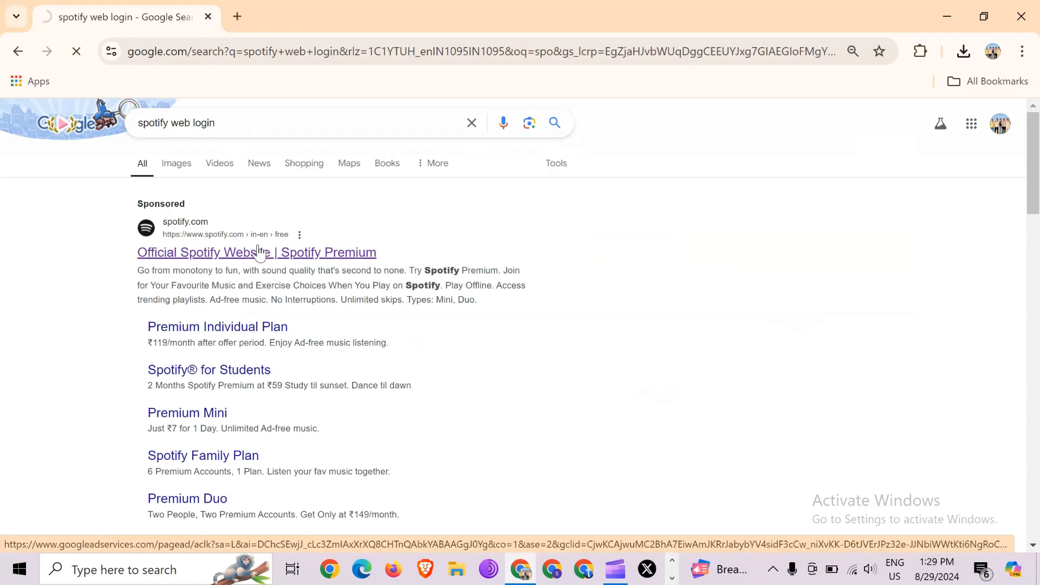
pyautogui.click(255, 253)
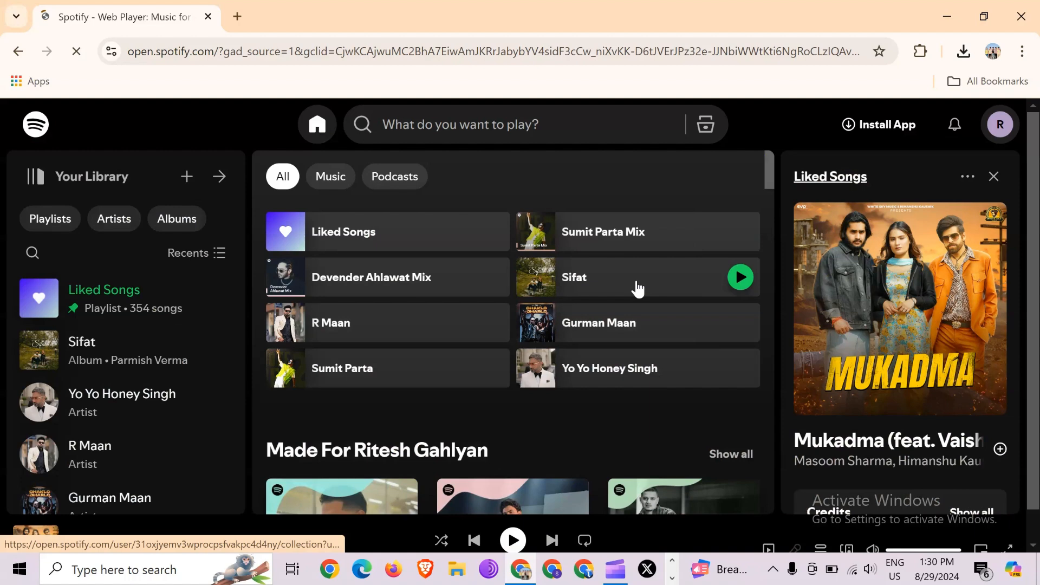
# Step: Open a new Incognito window from Chrome's three-dot menu
pyautogui.click(740, 278)
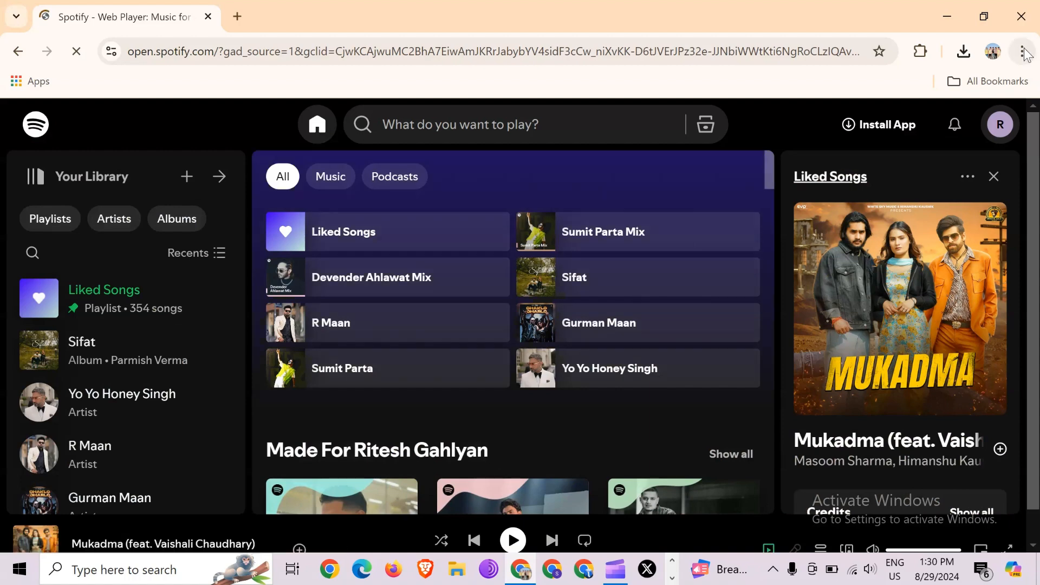
pyautogui.click(1024, 51)
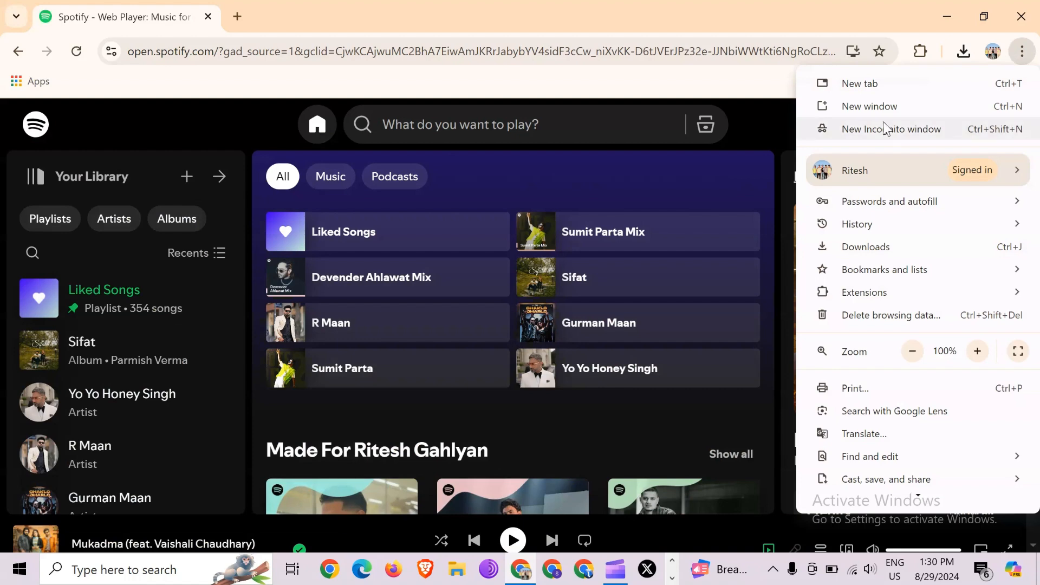
pyautogui.click(893, 129)
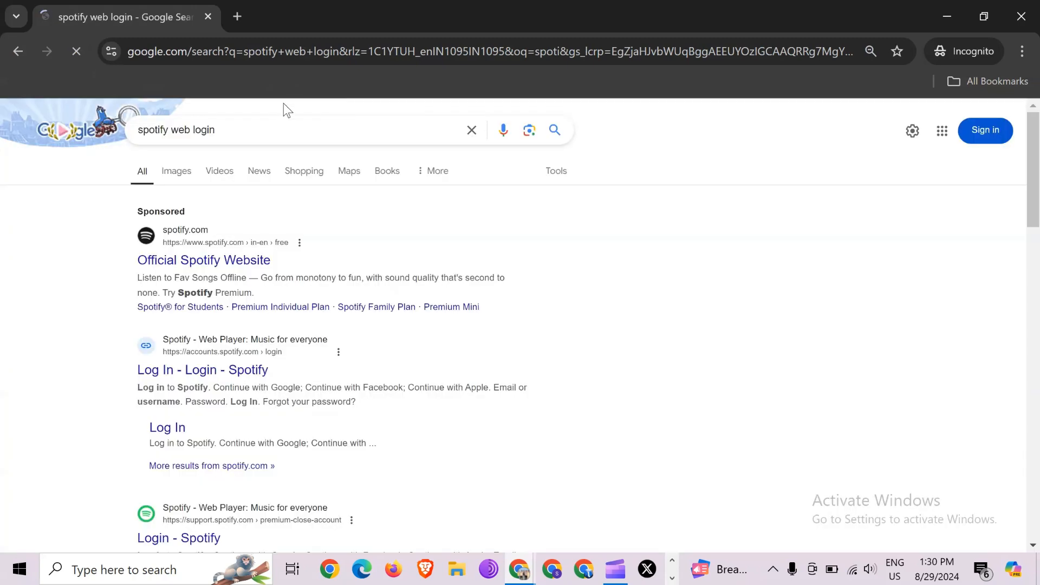
pyautogui.moveTo(93, 237)
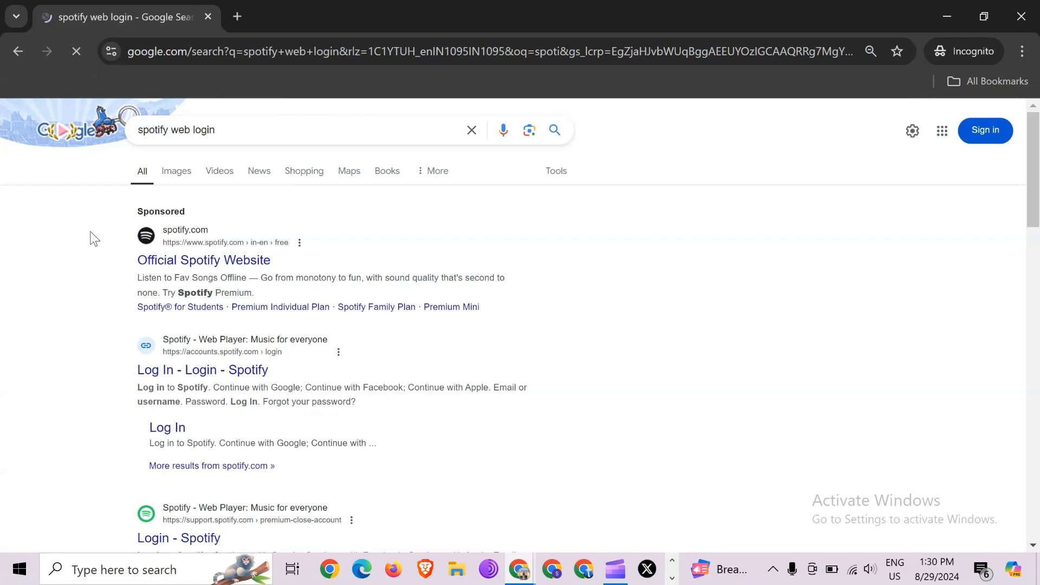
# Step: Open the Official Spotify Website result in the incognito window to see the logged-out player
pyautogui.click(204, 259)
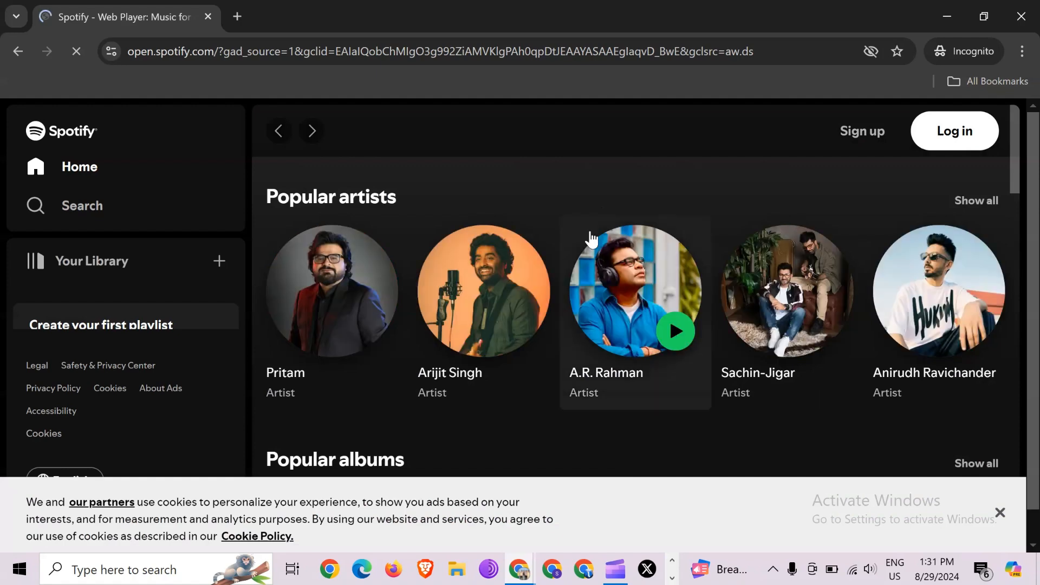
pyautogui.moveTo(619, 211)
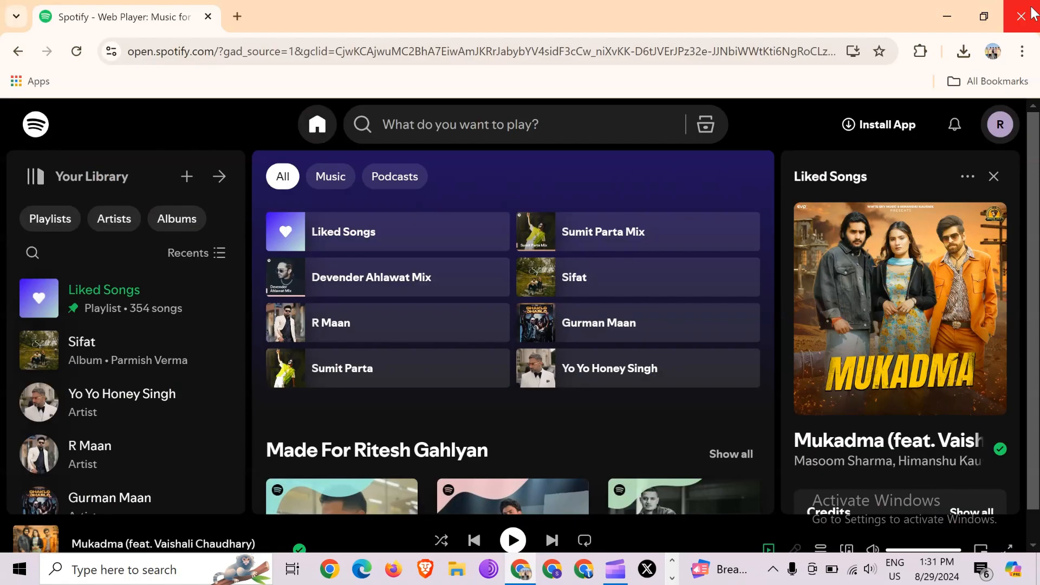
# Step: Close Chrome, launch Firefox and decline making it the default browser
pyautogui.click(1024, 15)
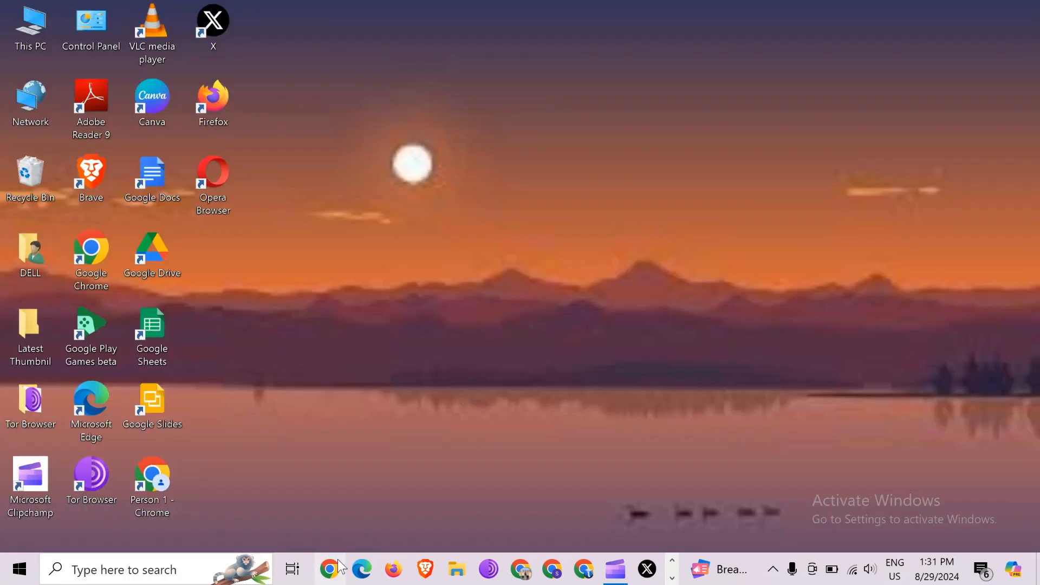
pyautogui.moveTo(393, 569)
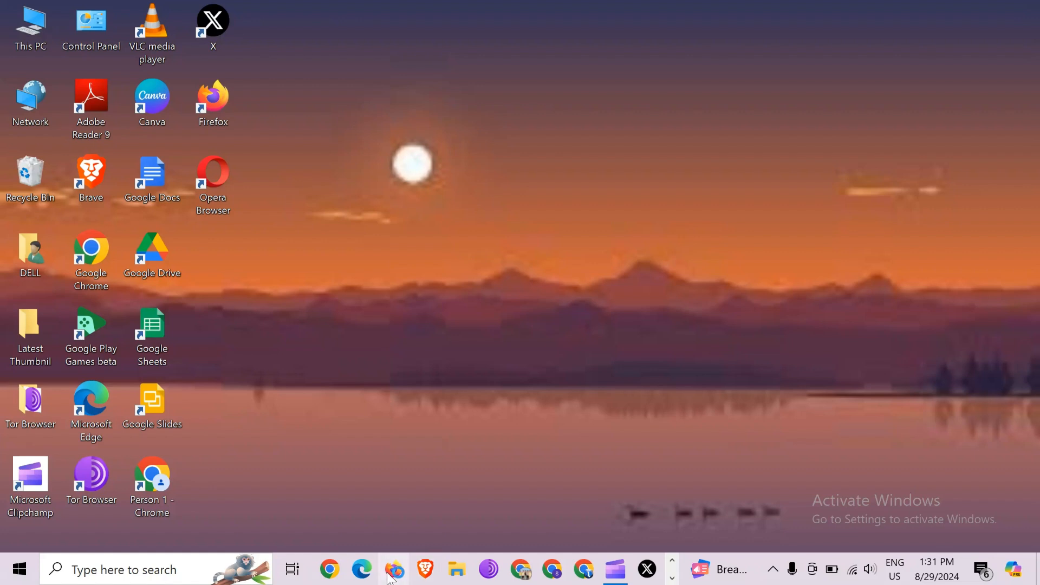
pyautogui.click(392, 569)
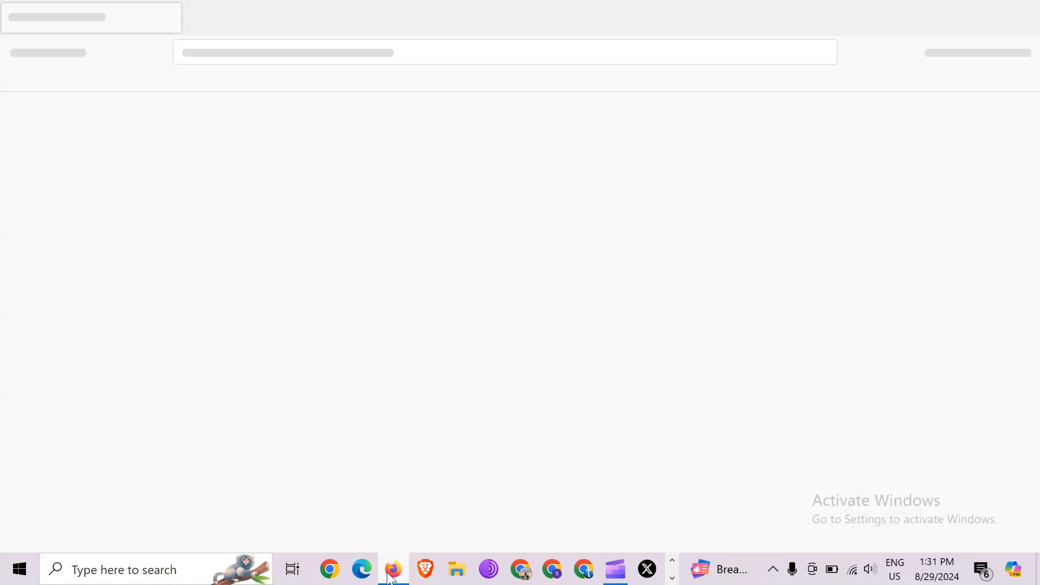
pyautogui.click(393, 569)
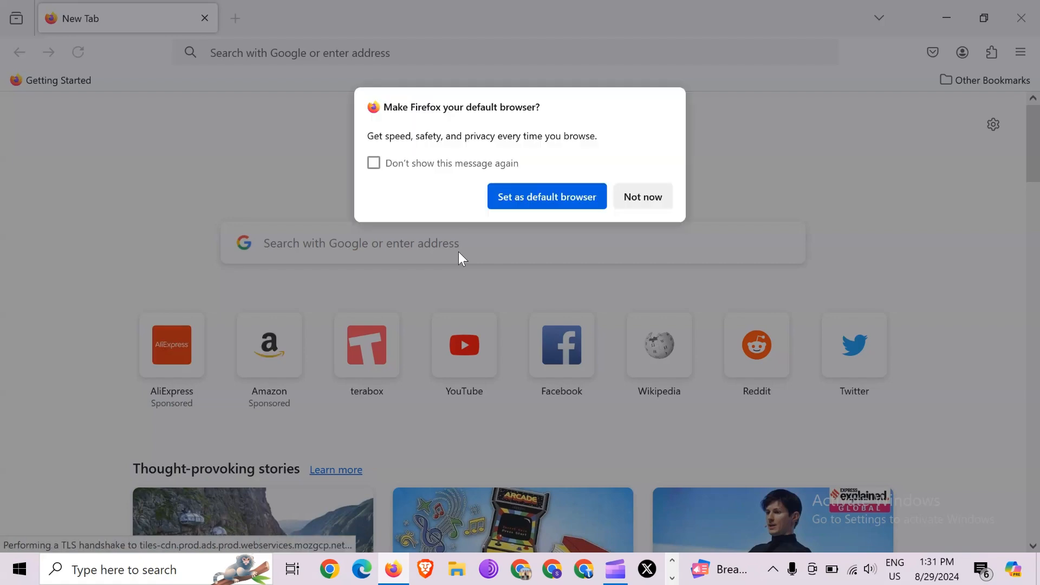
pyautogui.moveTo(642, 196)
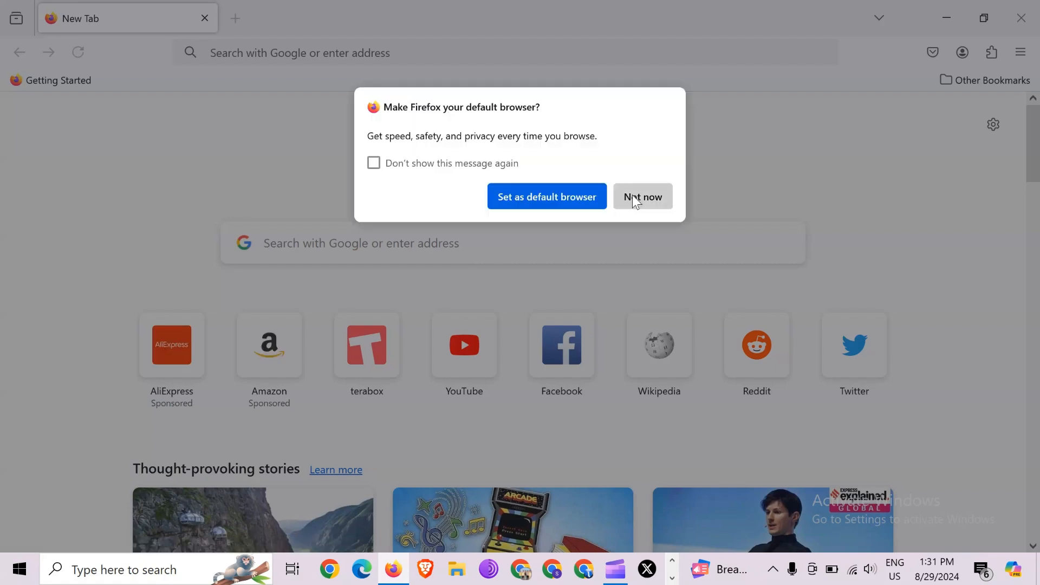
pyautogui.click(641, 196)
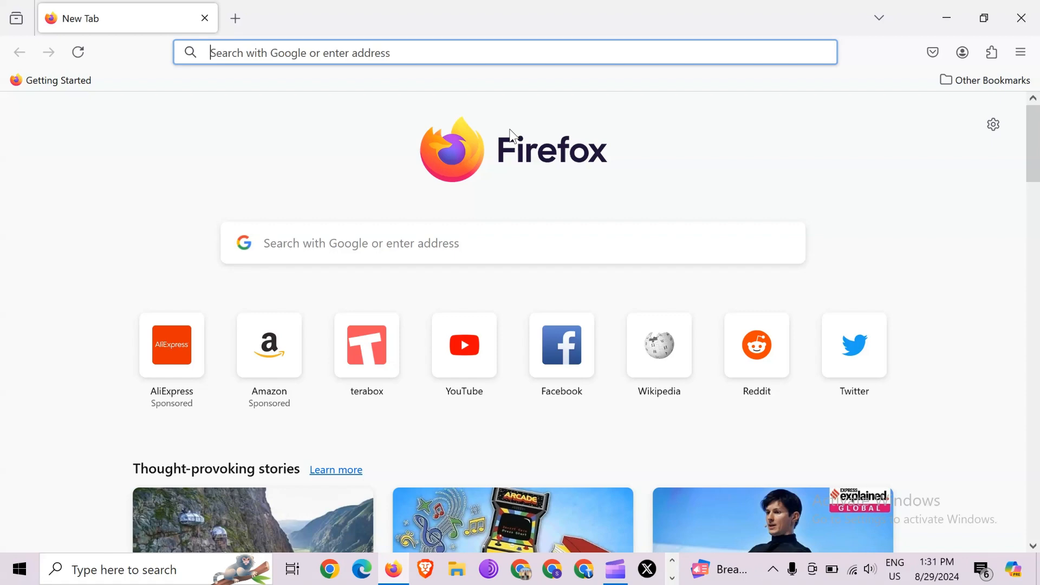
# Step: Search Google for 'spotify web' in Firefox and open the Spotify Web Player result
pyautogui.write('s')
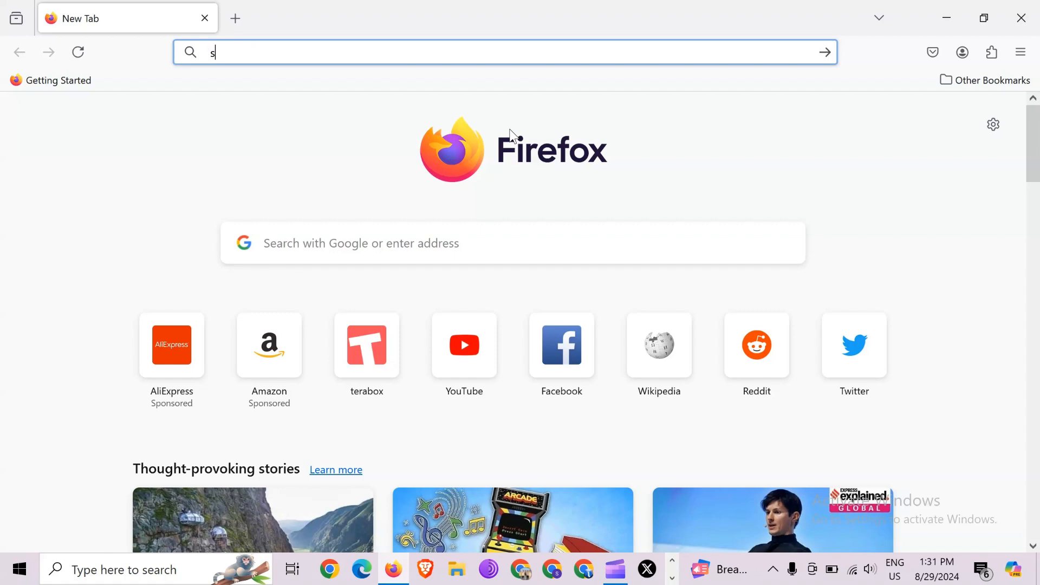
pyautogui.write('potify mod apk')
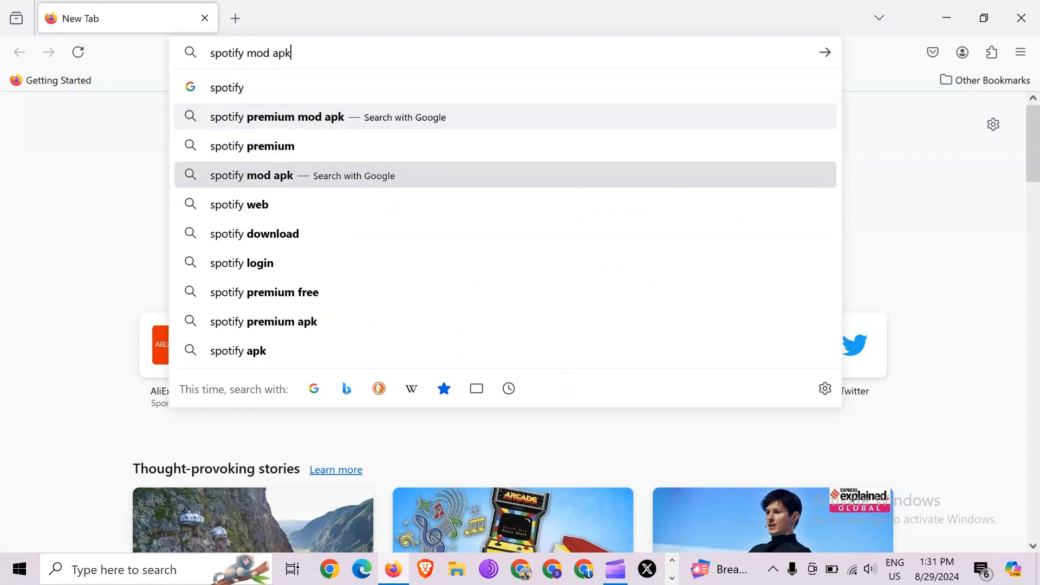
pyautogui.click(238, 205)
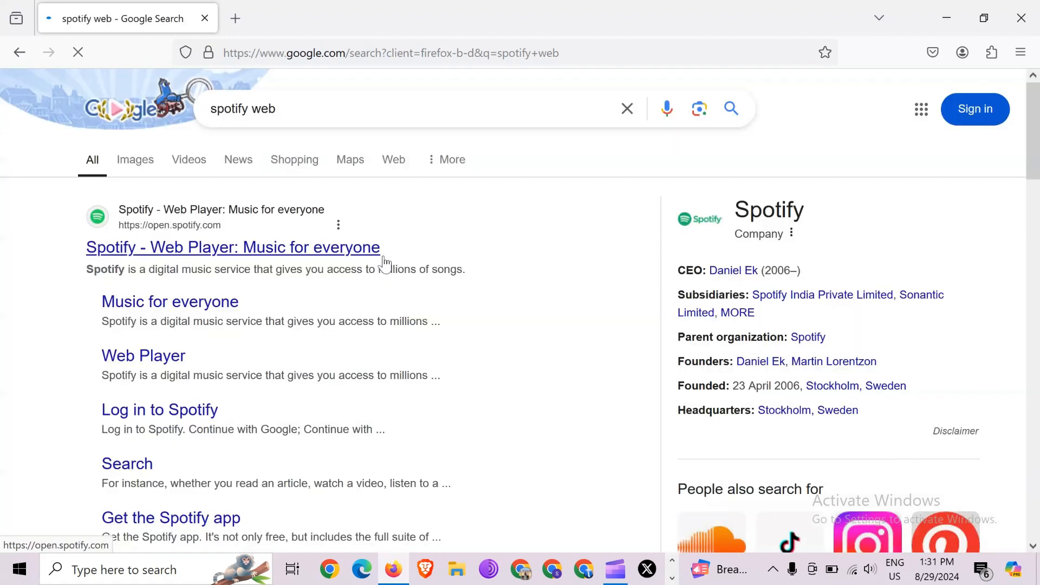
pyautogui.moveTo(282, 263)
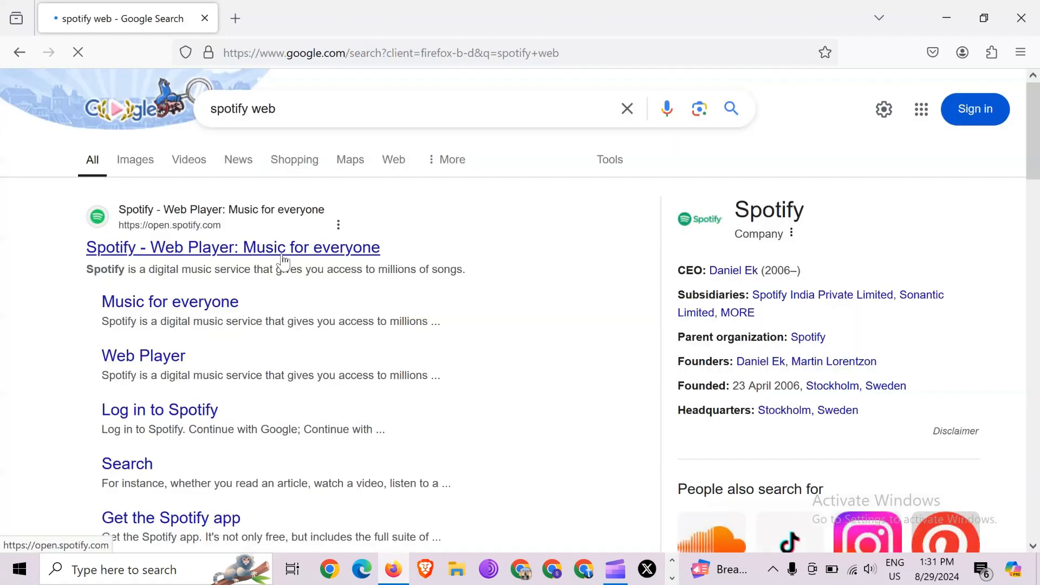
pyautogui.click(232, 247)
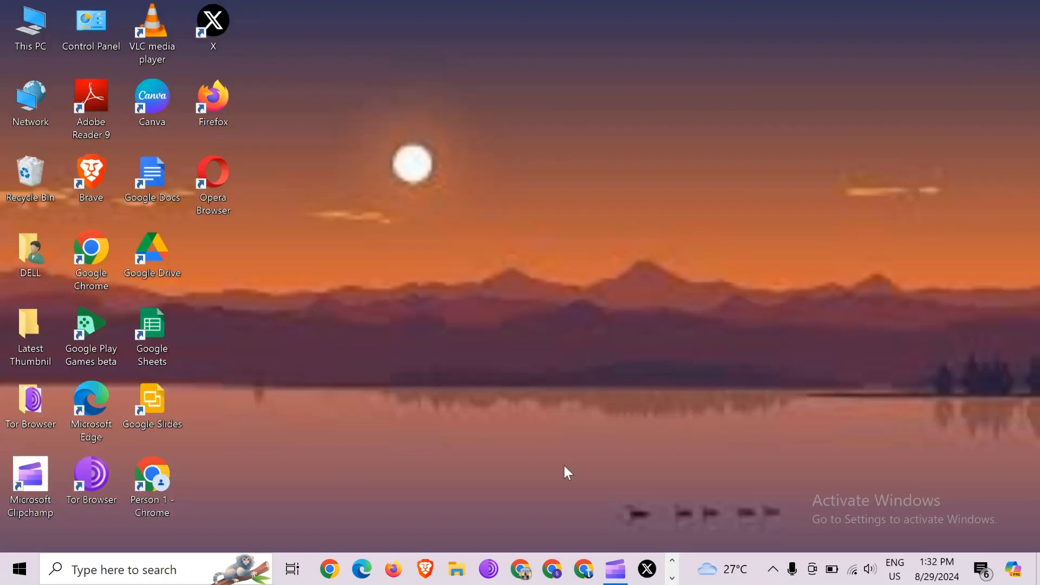
pyautogui.moveTo(547, 569)
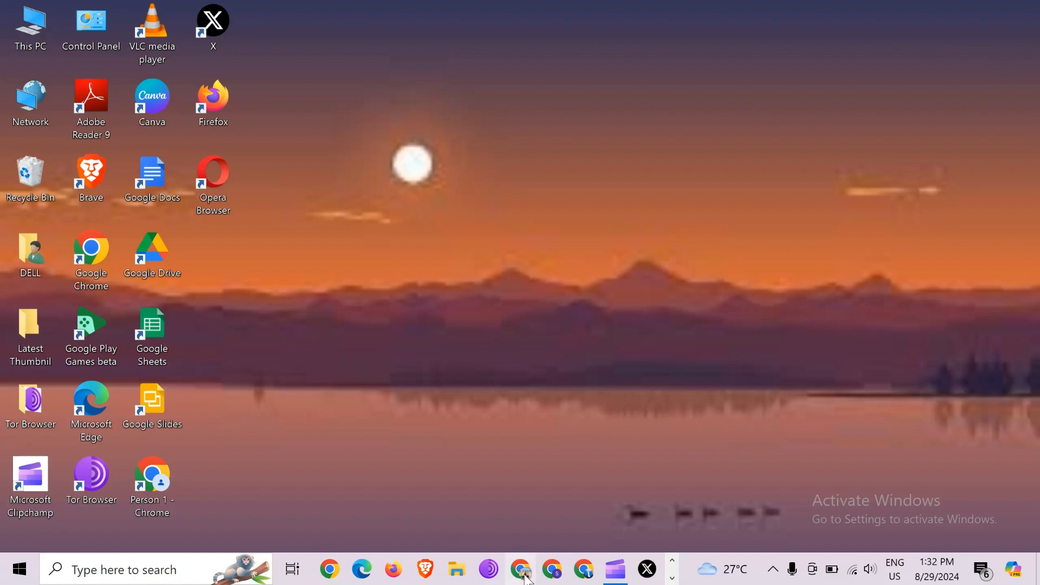
# Step: Reopen Chrome and choose Delete browsing data from the three-dot menu
pyautogui.click(521, 569)
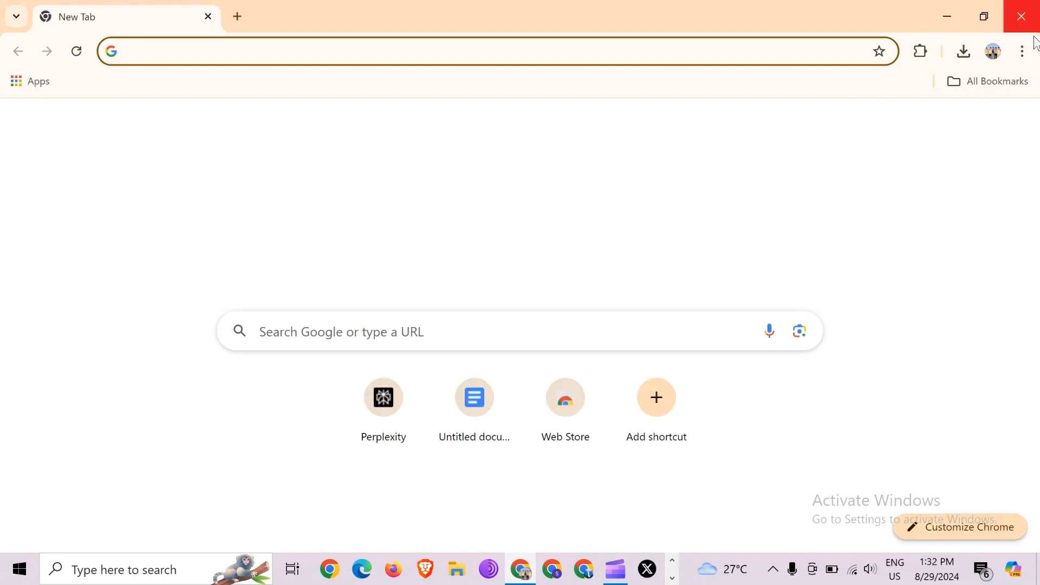
pyautogui.click(1022, 51)
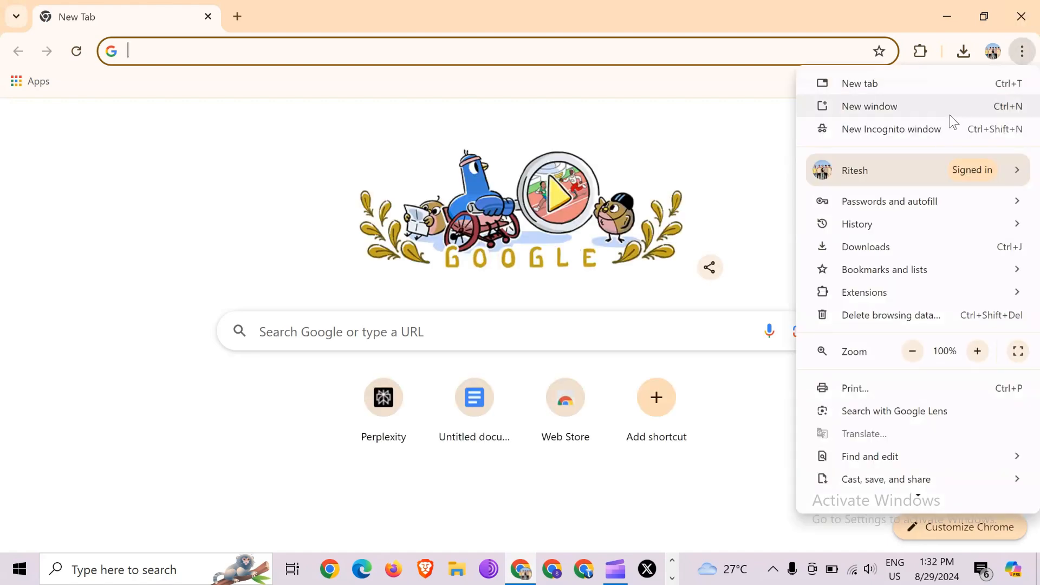
pyautogui.click(891, 315)
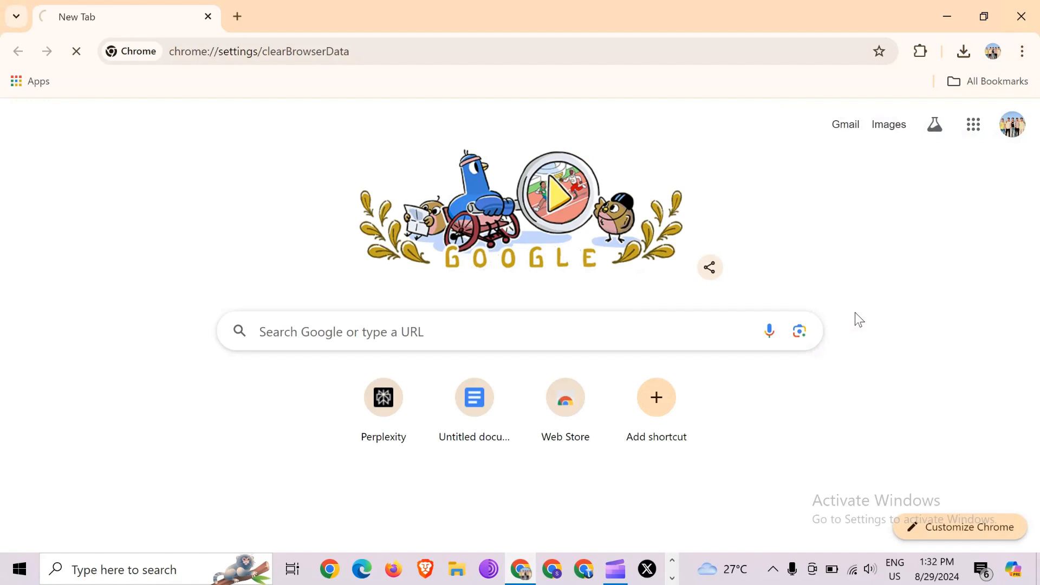
pyautogui.moveTo(852, 317)
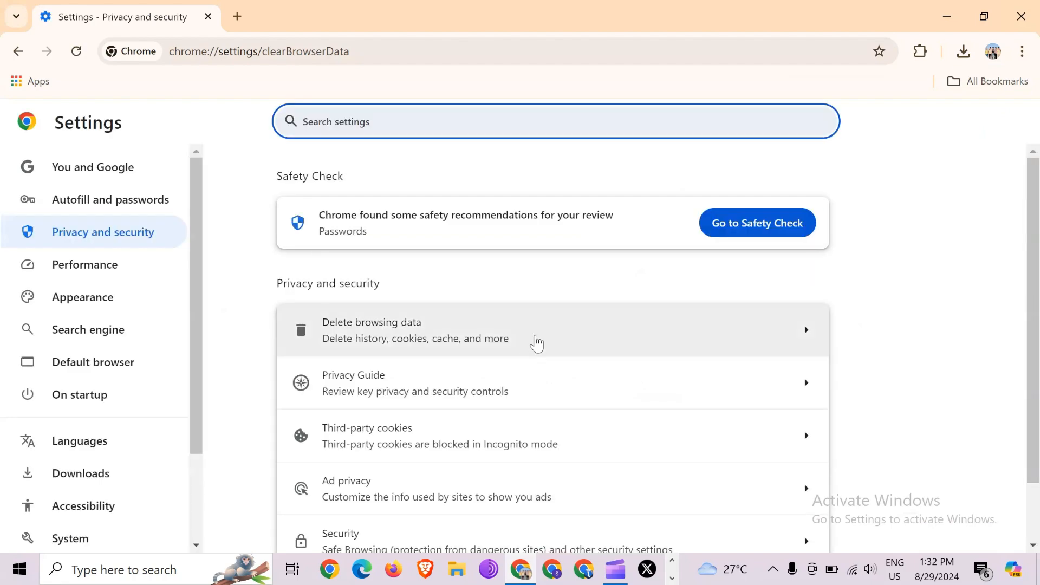
# Step: Delete the last 24 hours of history, cookies and cached files with all boxes checked
pyautogui.click(370, 330)
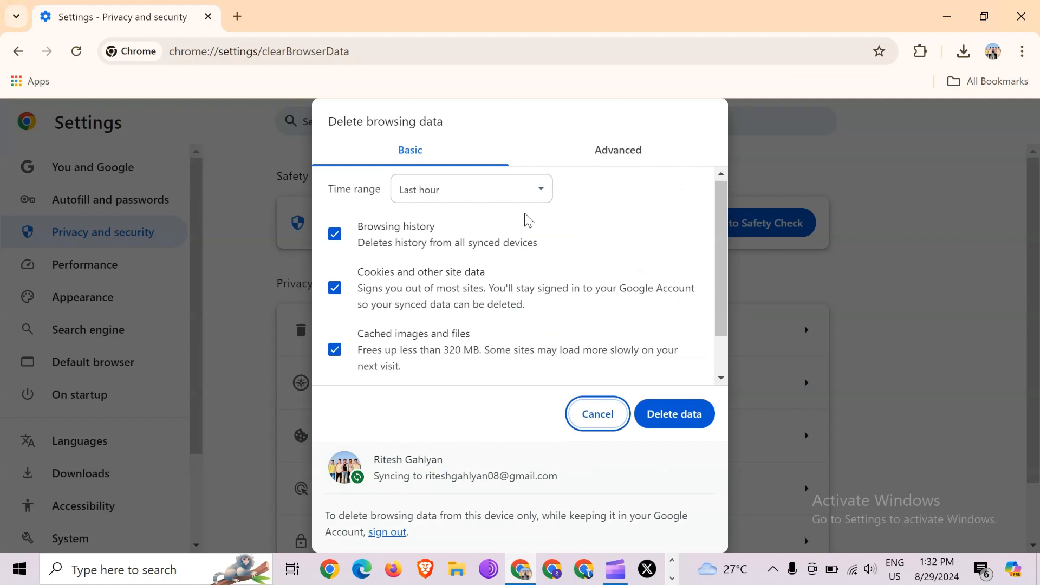
pyautogui.click(472, 188)
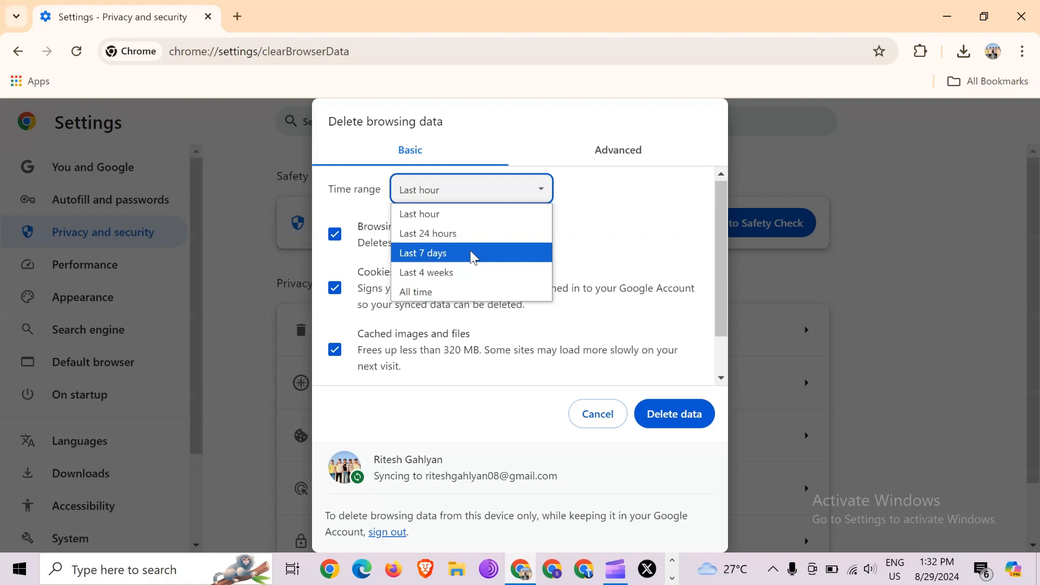
pyautogui.click(427, 233)
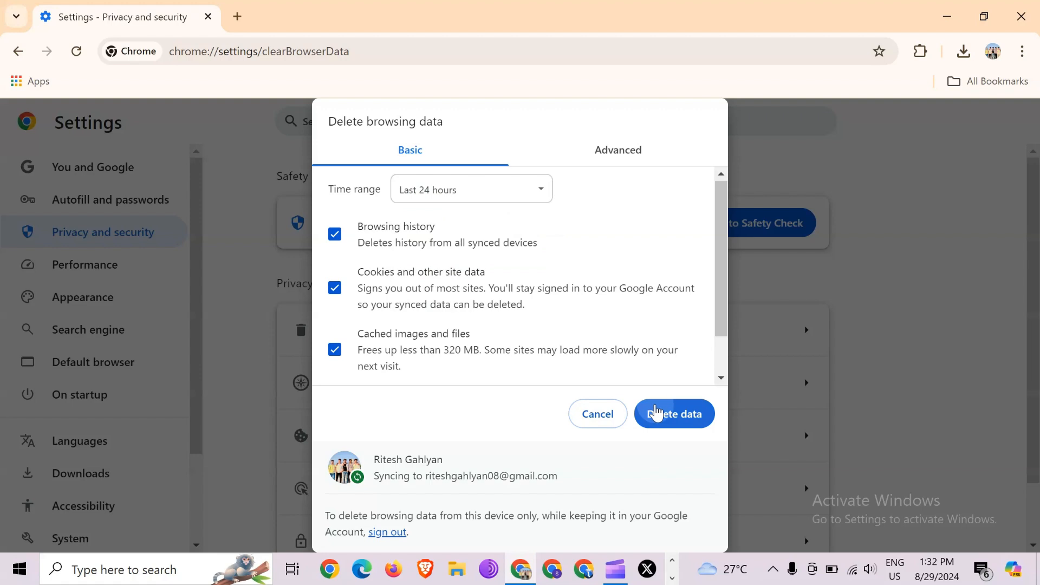
pyautogui.click(675, 413)
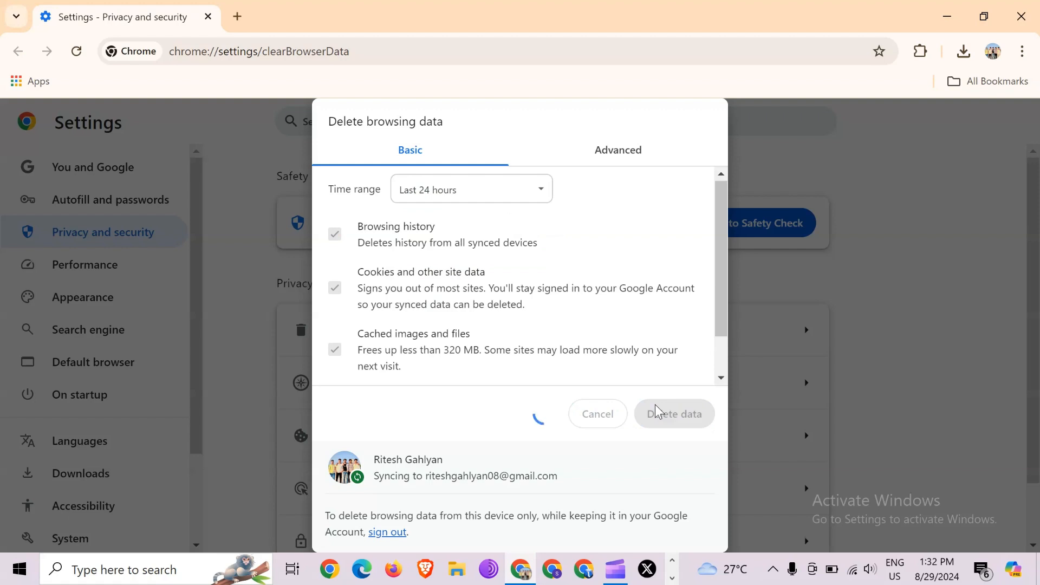
pyautogui.moveTo(808, 403)
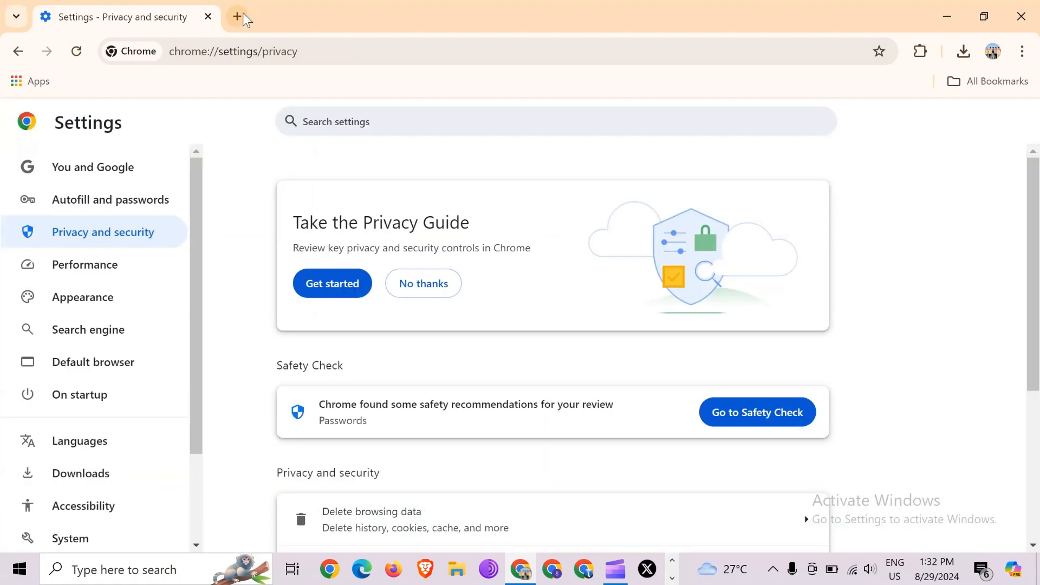
pyautogui.moveTo(237, 16)
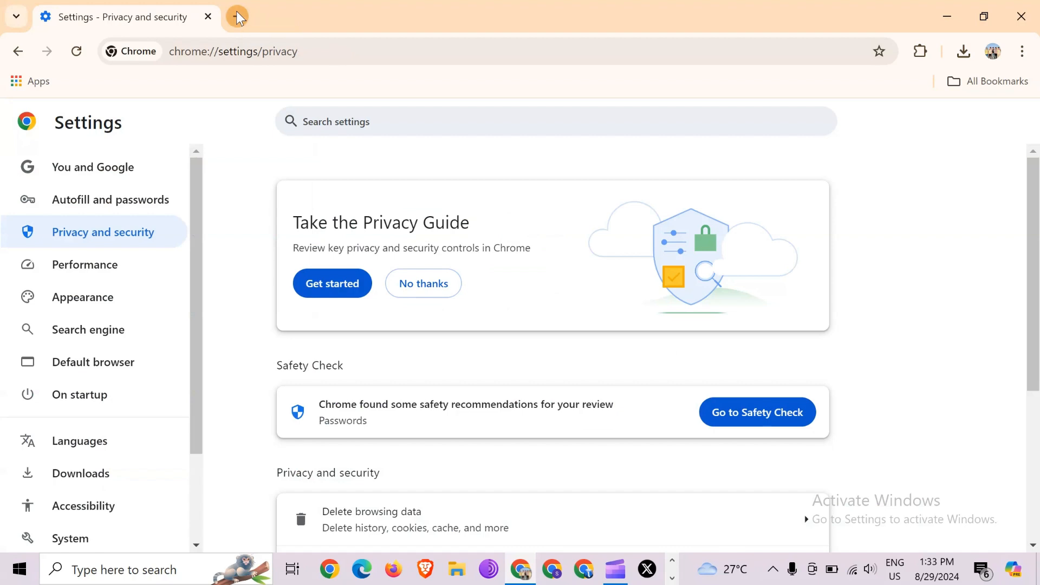
# Step: Search Google for 'is spotify down' in a new Chrome tab
pyautogui.click(237, 17)
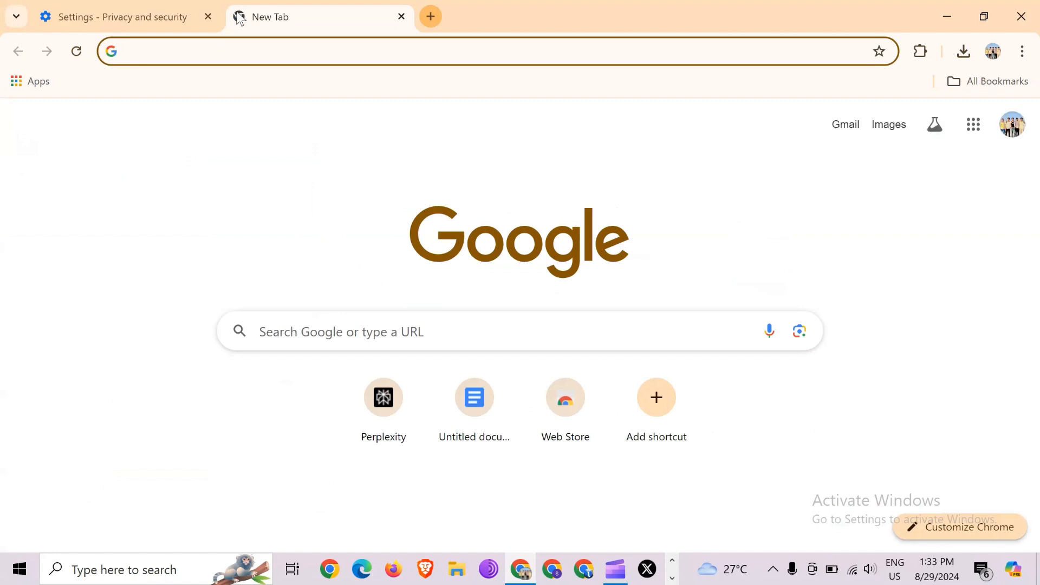
pyautogui.click(266, 51)
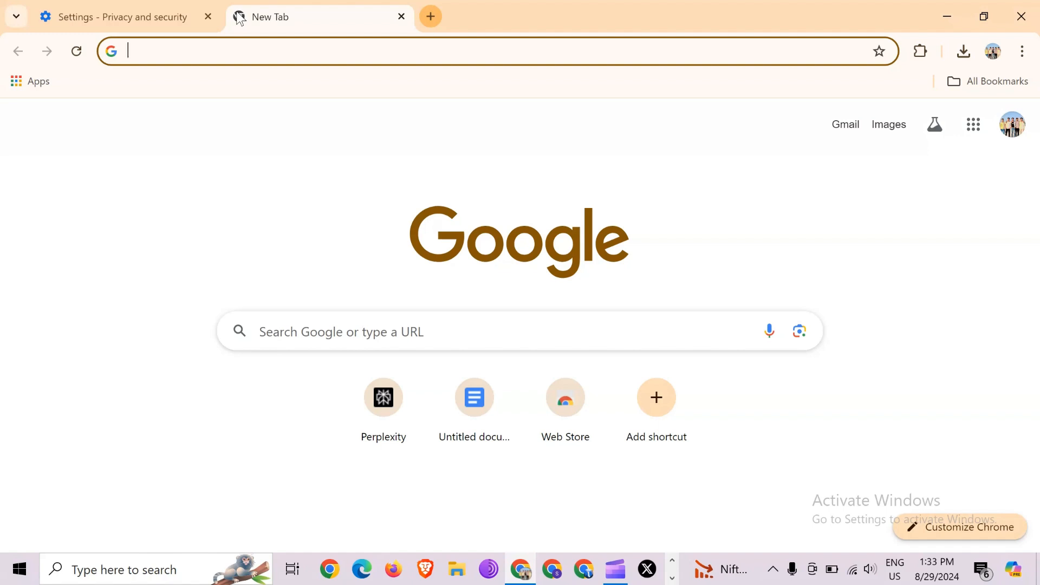
pyautogui.write('i')
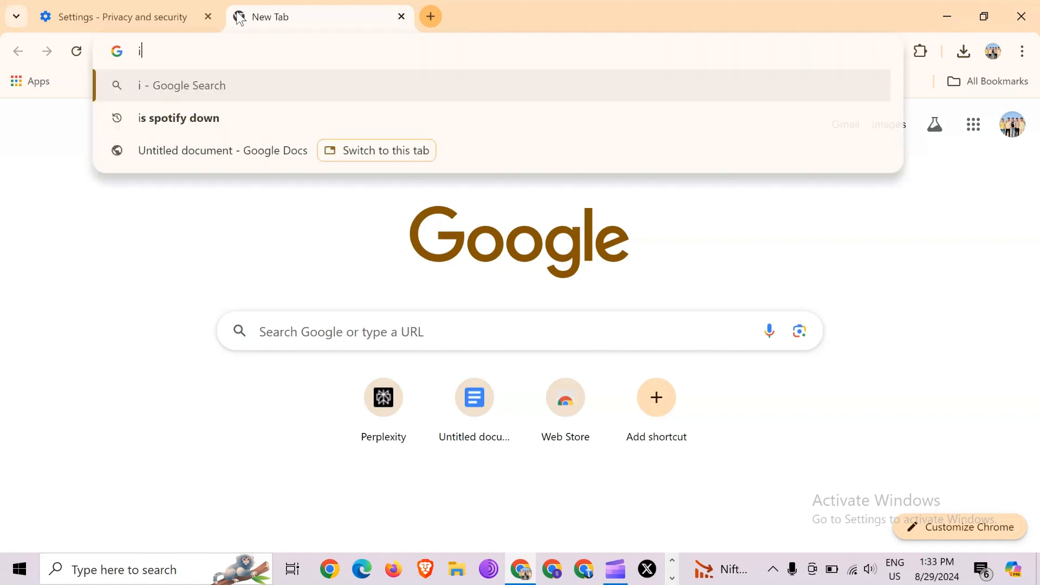
pyautogui.write('s sp')
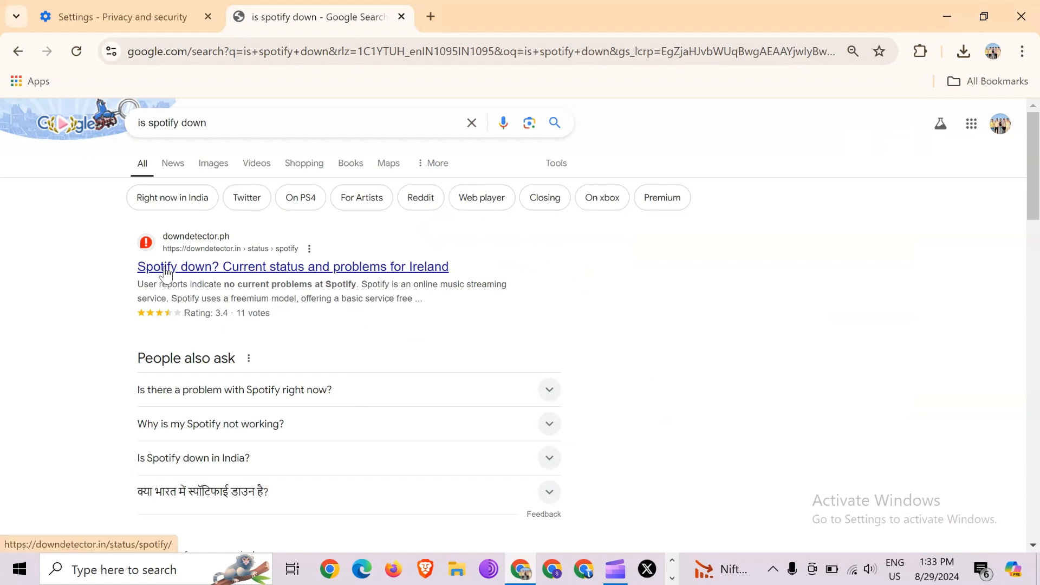
# Step: Open Downdetector's Spotify status page and review the 24-hour outage chart
pyautogui.click(291, 267)
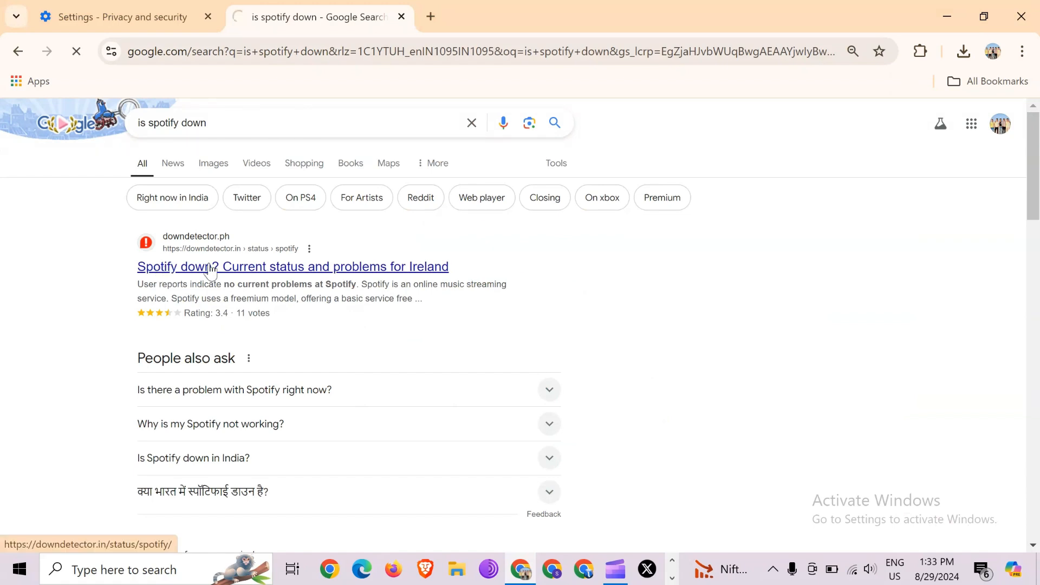
pyautogui.click(291, 267)
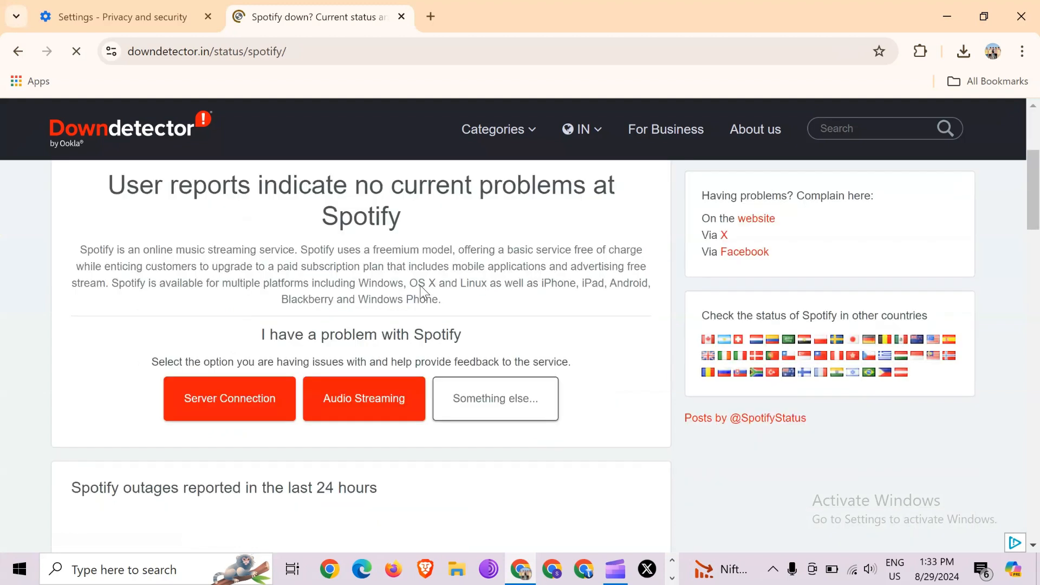
pyautogui.scroll(-3)
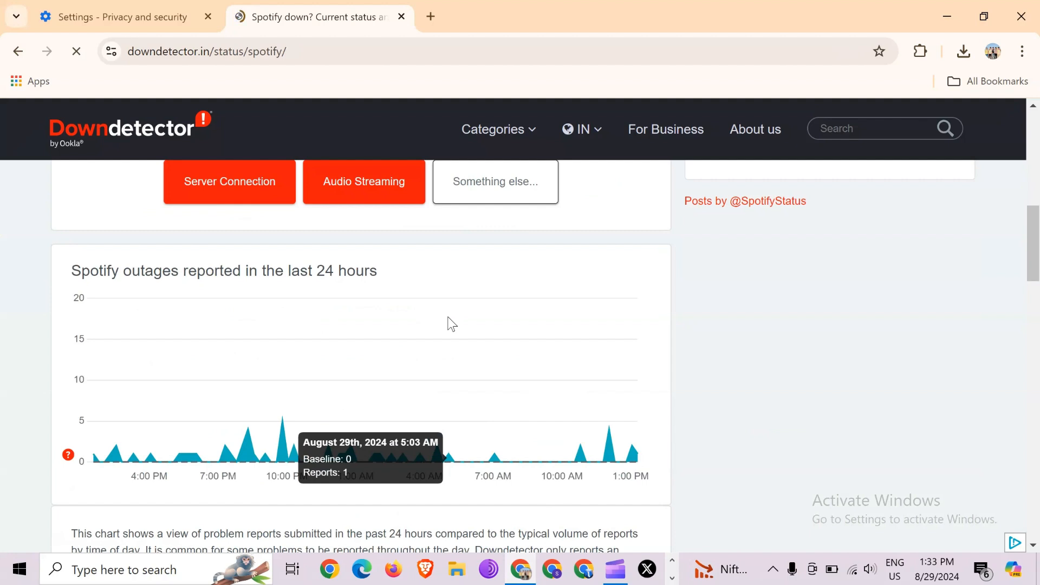
pyautogui.click(120, 16)
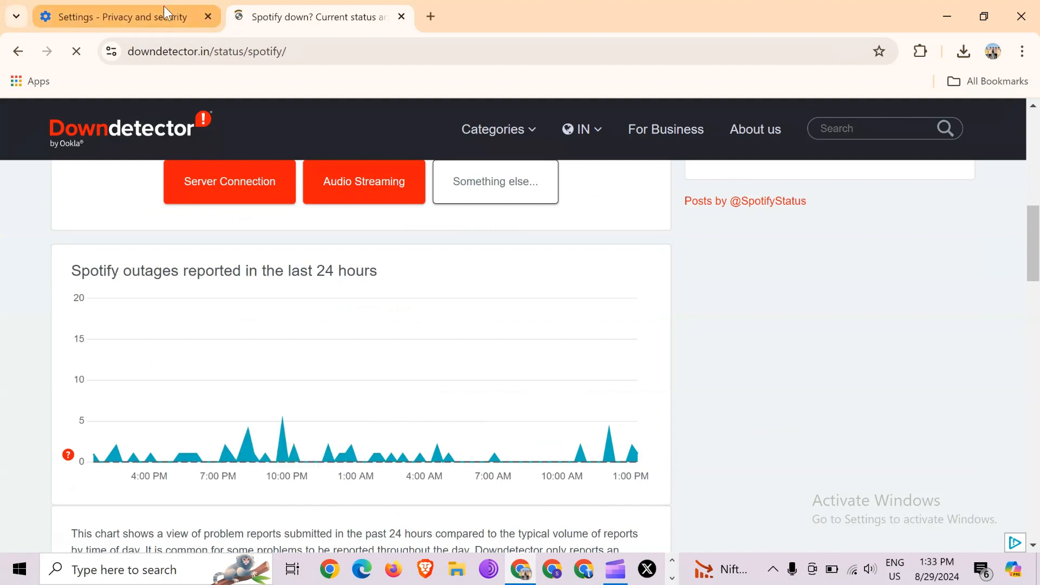
pyautogui.moveTo(119, 16)
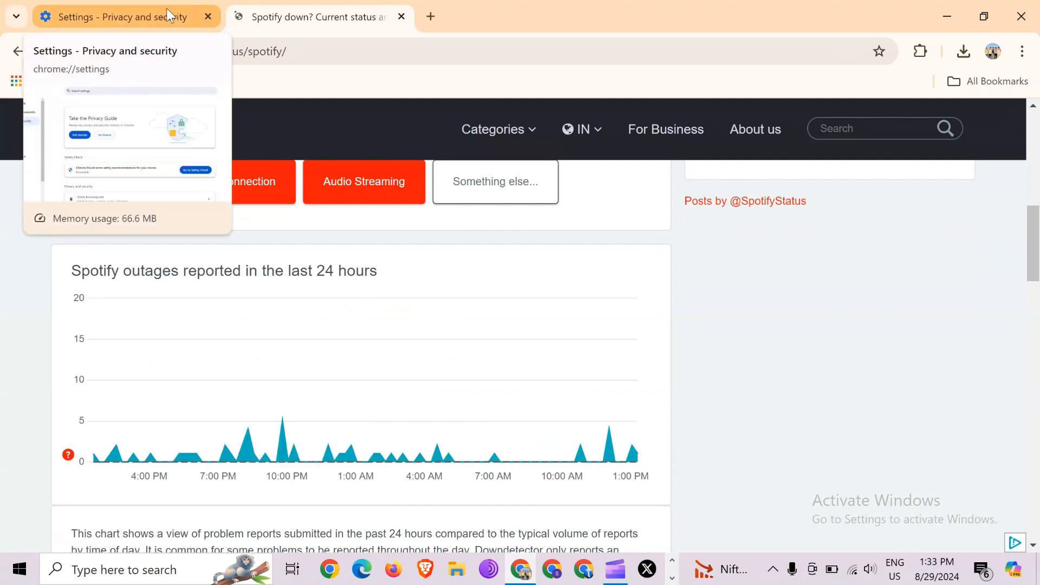
pyautogui.click(319, 16)
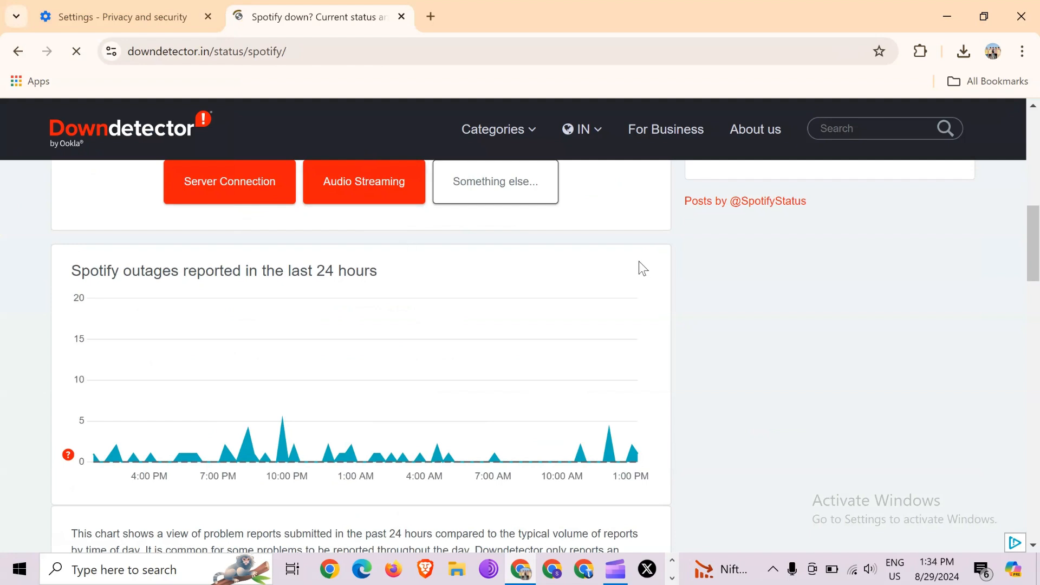
pyautogui.moveTo(676, 246)
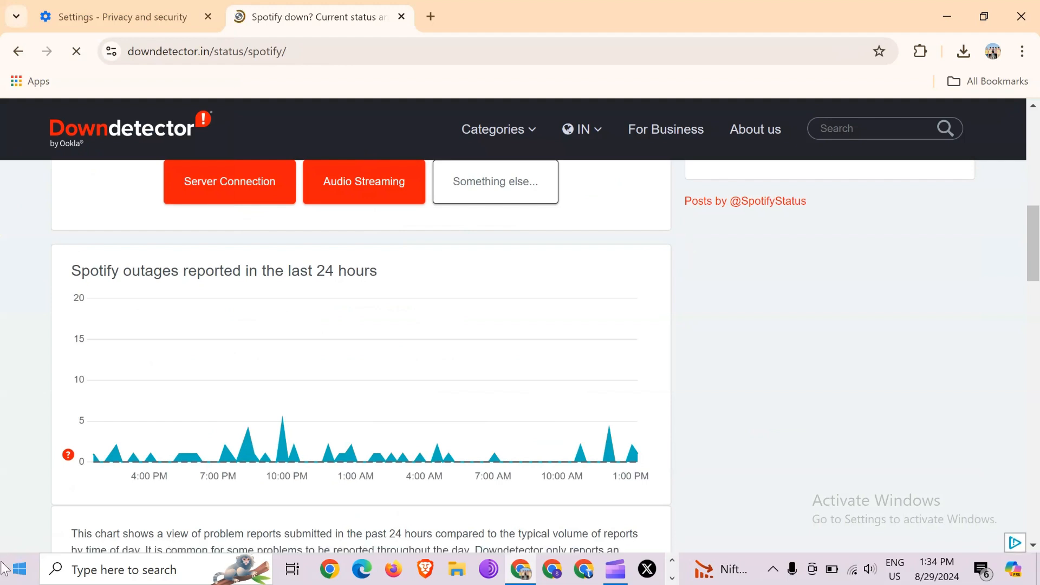
# Step: Launch Microsoft Store from the Start menu app list under M
pyautogui.click(17, 569)
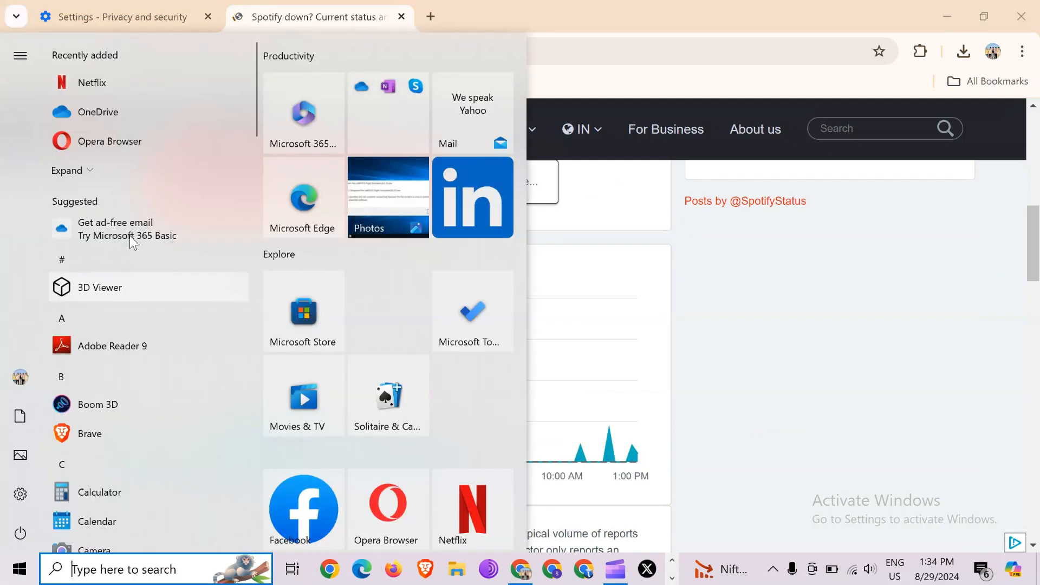
pyautogui.scroll(-3)
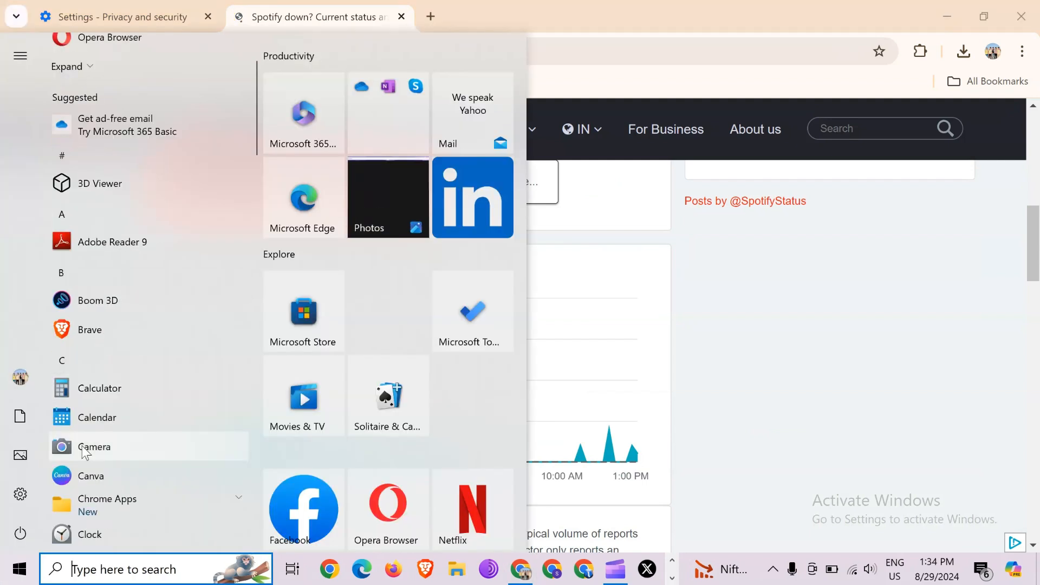
pyautogui.scroll(-3)
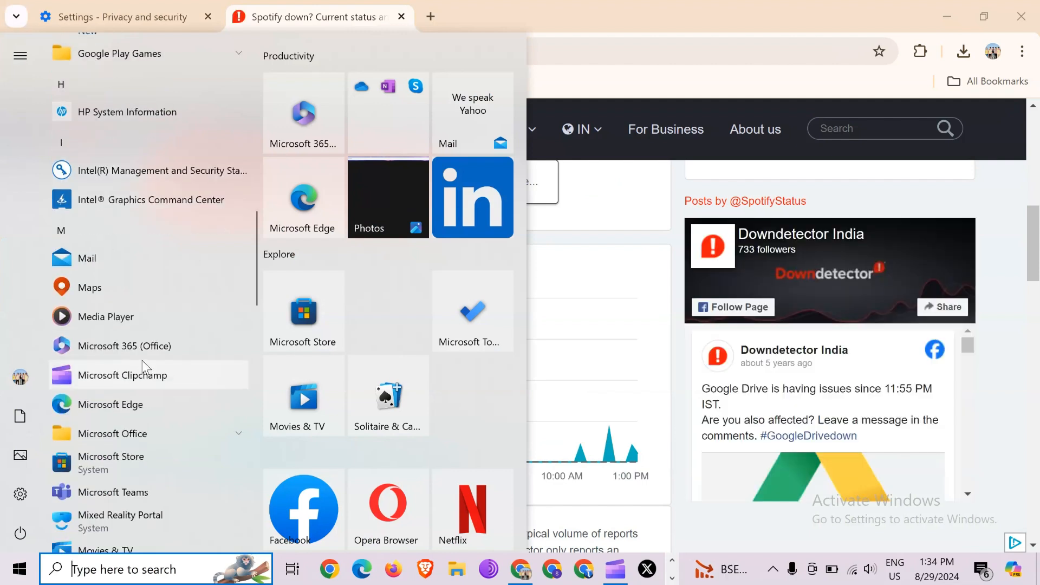
pyautogui.moveTo(132, 470)
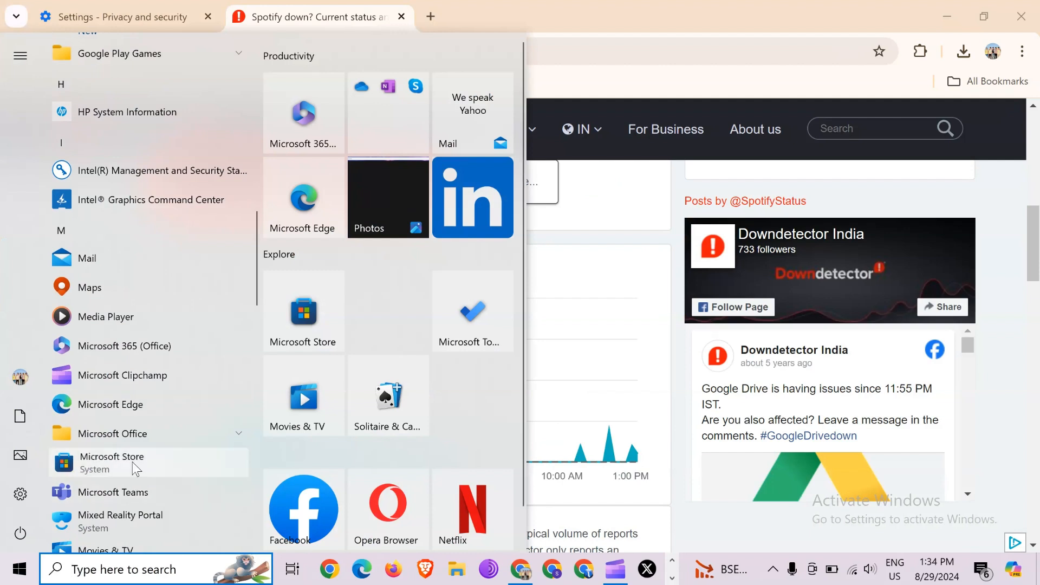
pyautogui.click(112, 462)
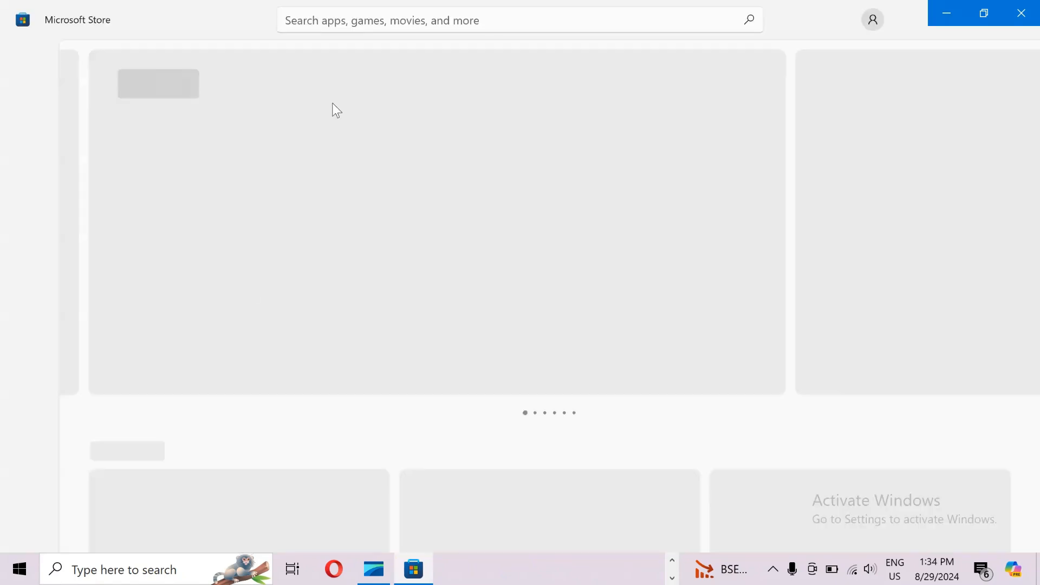
# Step: Search Microsoft Store for 'spotify app', then bring up the Start menu
pyautogui.write('s')
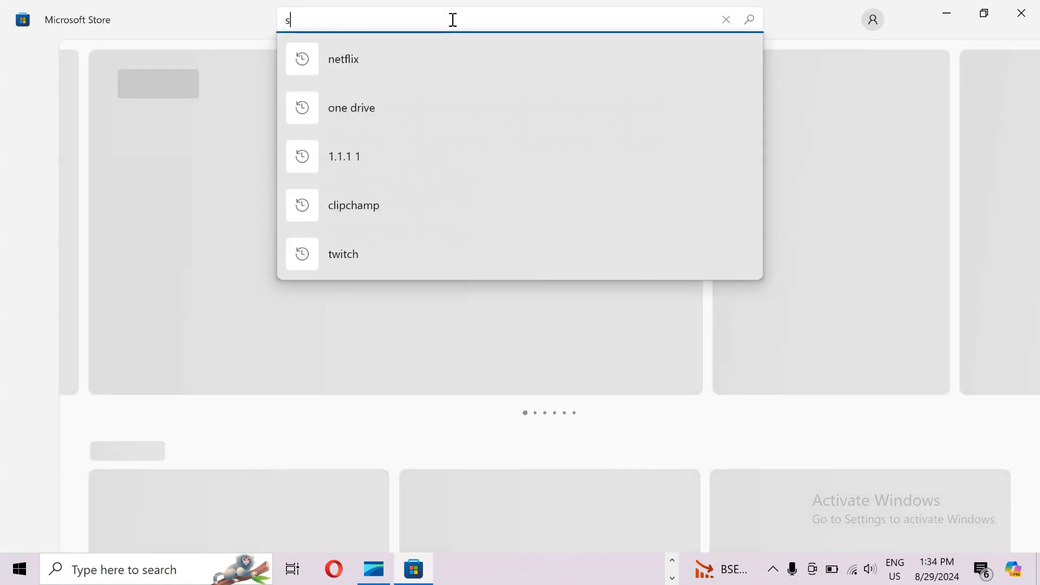
pyautogui.write('potify aapp')
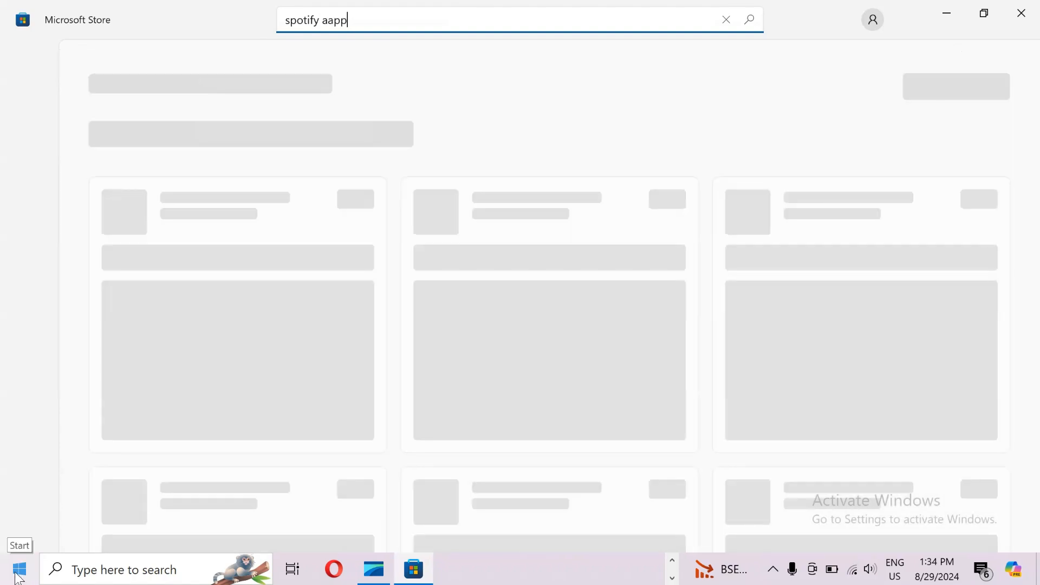
pyautogui.click(13, 569)
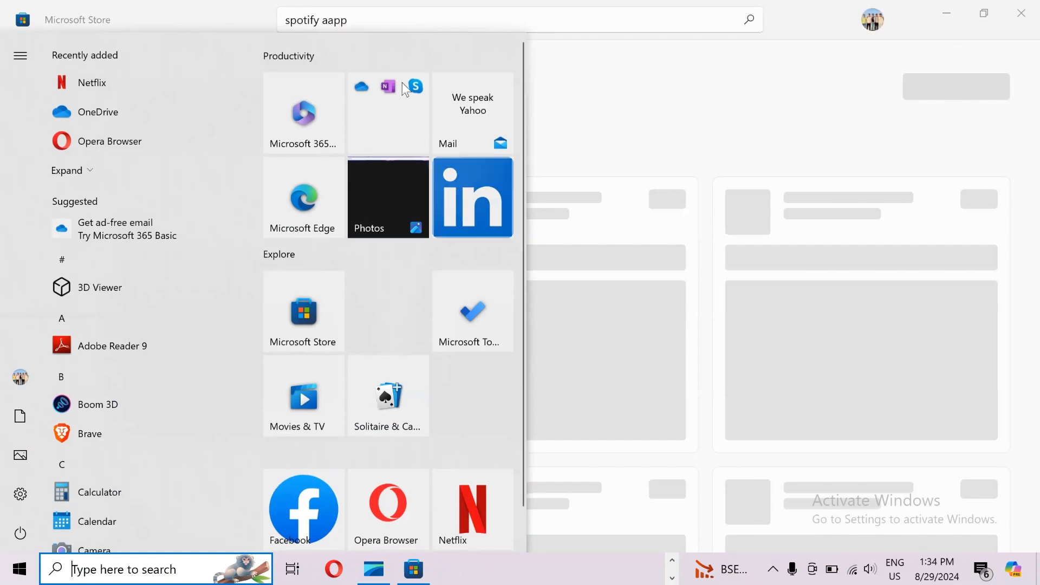
# Step: Launch the Spotify desktop app from the Start menu app list under S
pyautogui.scroll(-3)
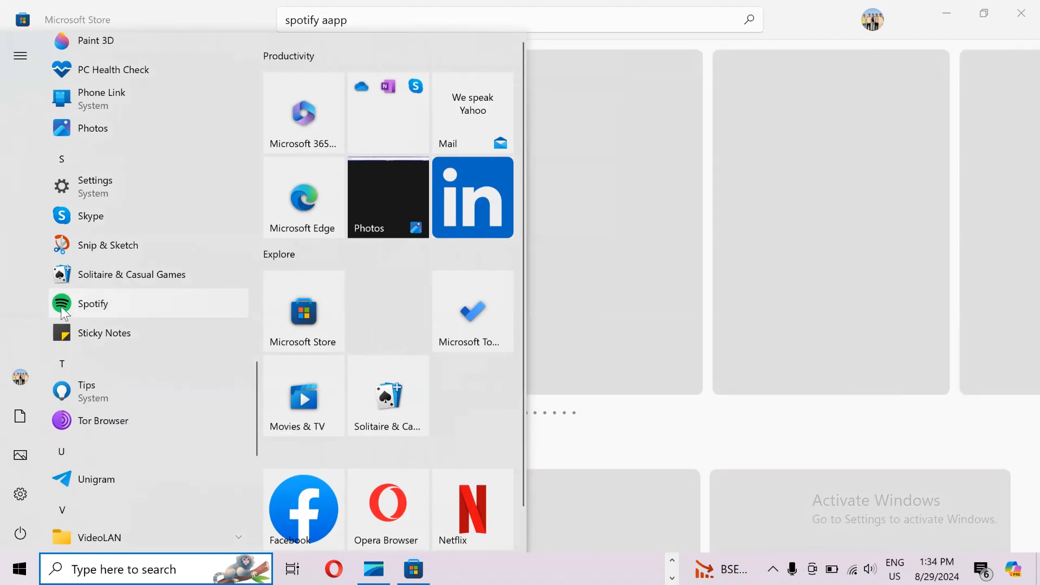
pyautogui.click(93, 304)
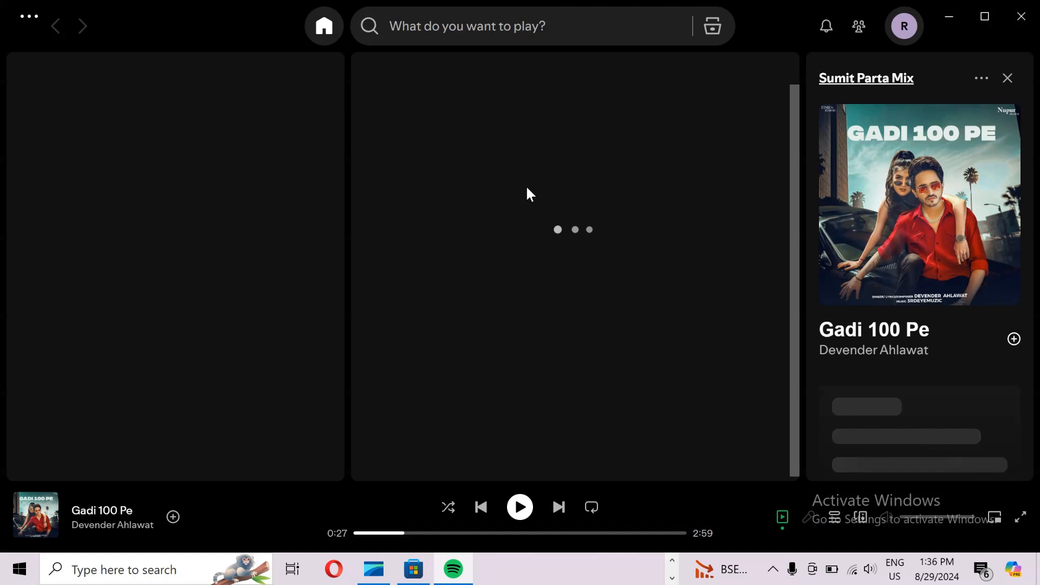